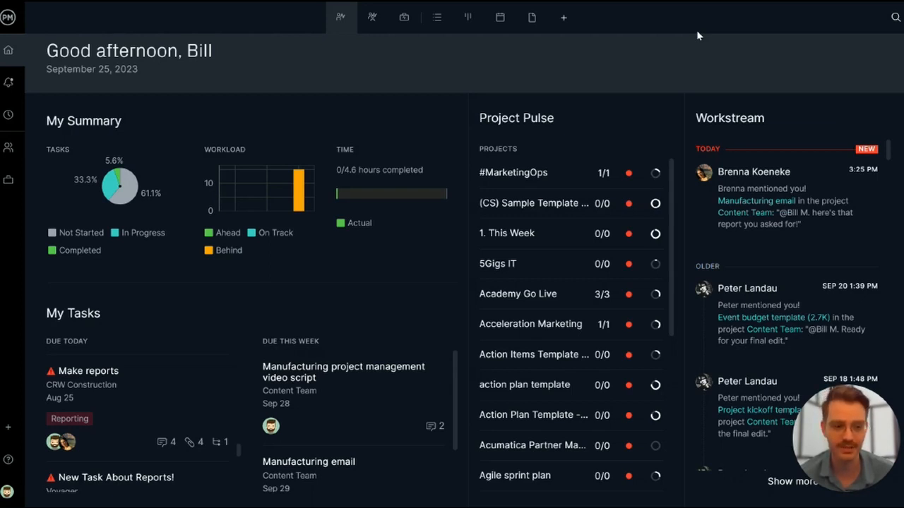
pyautogui.moveTo(113, 17)
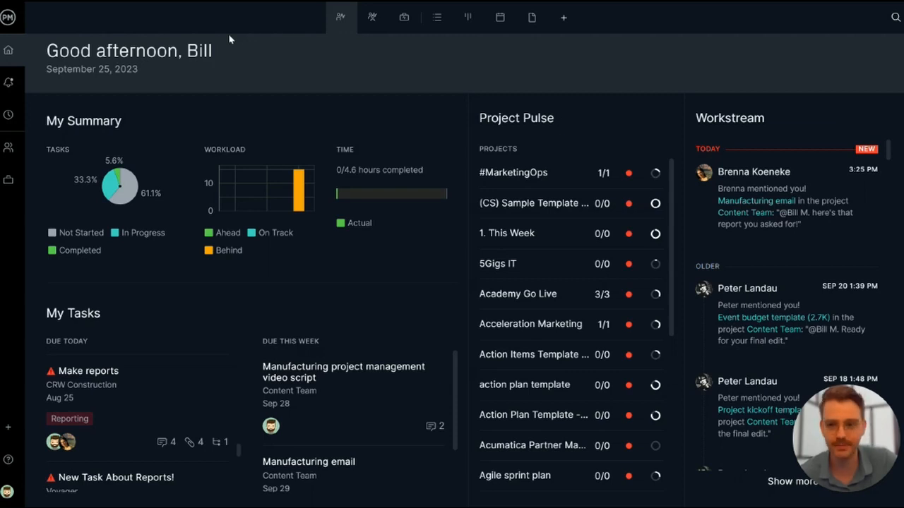
pyautogui.moveTo(399, 281)
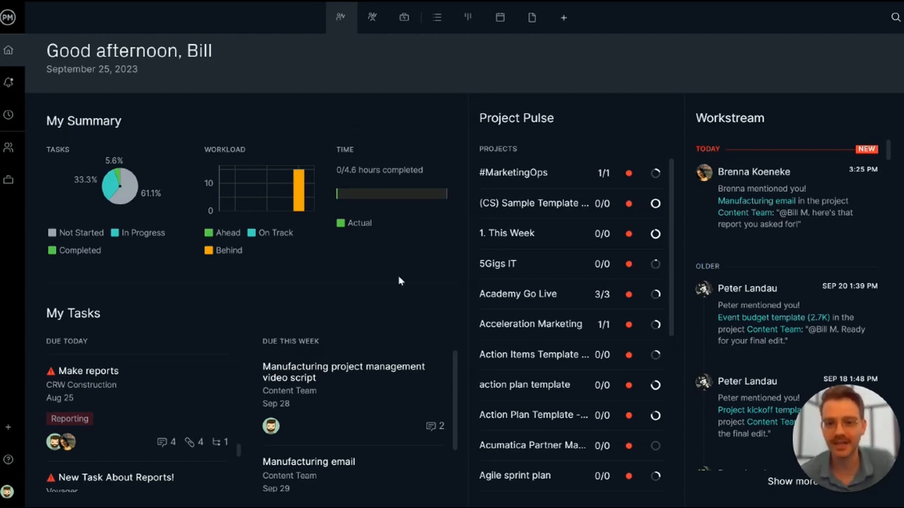
pyautogui.moveTo(409, 168)
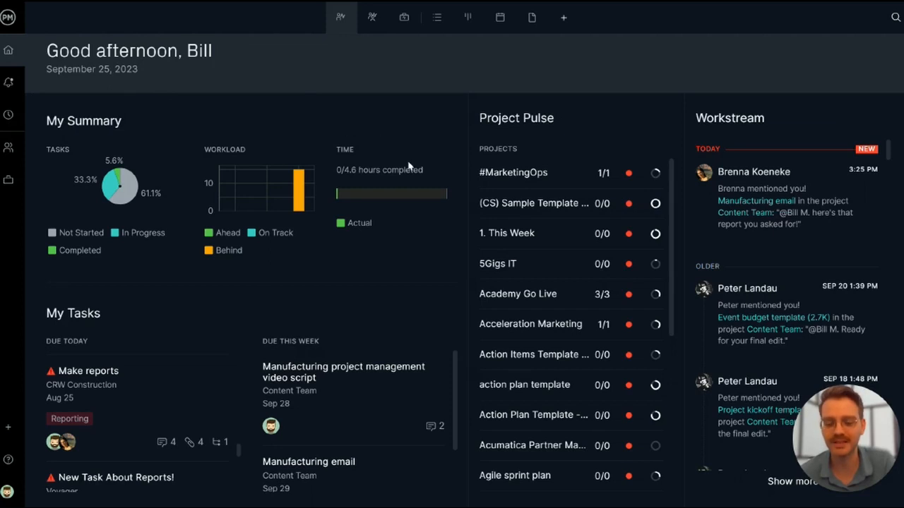
pyautogui.moveTo(70, 345)
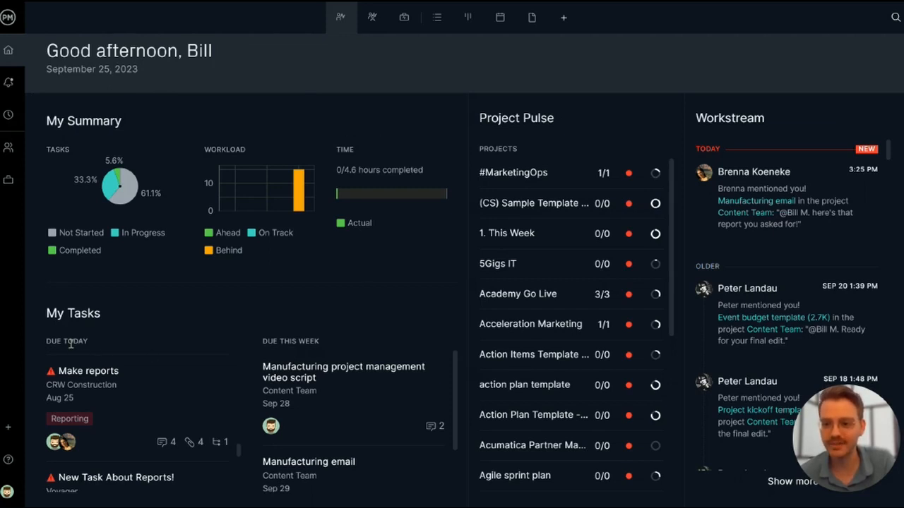
pyautogui.moveTo(235, 401)
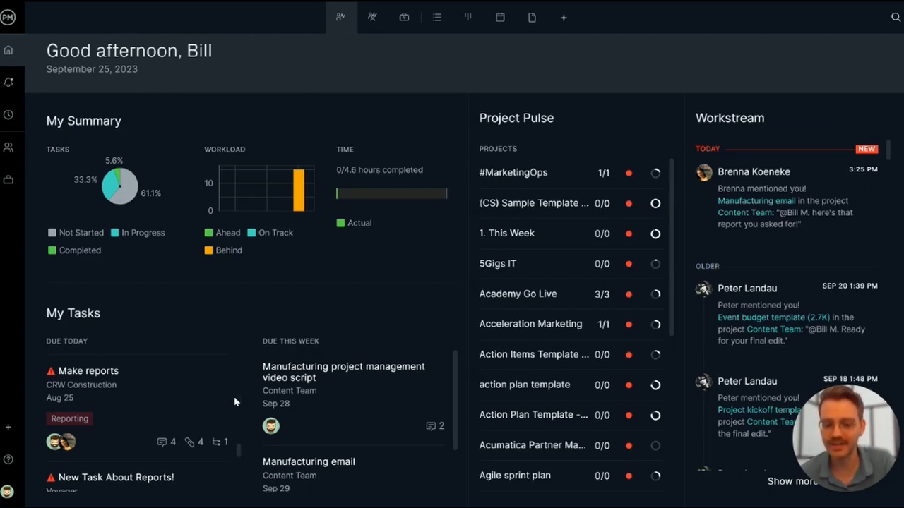
pyautogui.moveTo(136, 360)
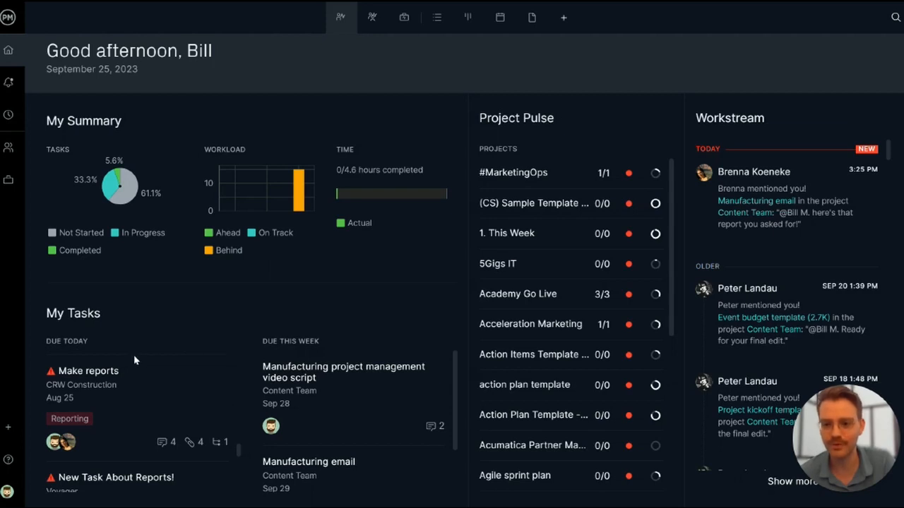
# Change the Make reports task's priority from Critical to Very High
pyautogui.click(87, 370)
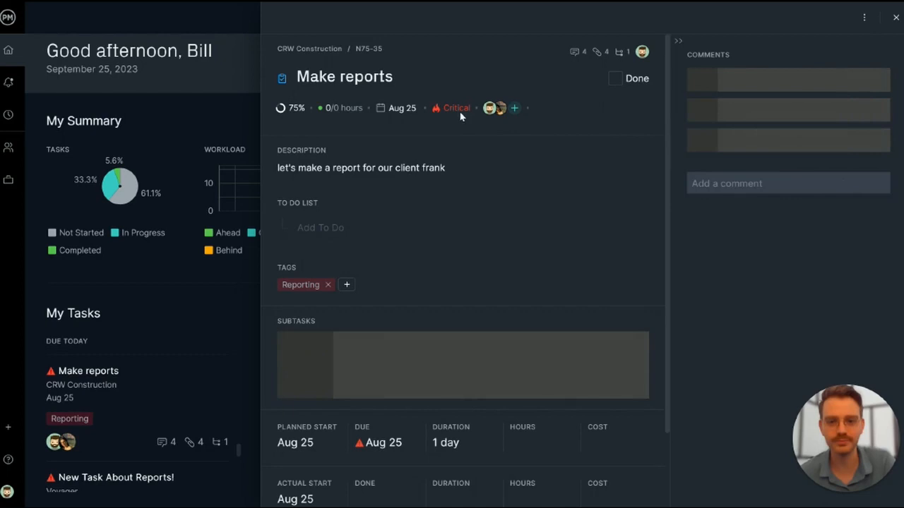
pyautogui.click(456, 108)
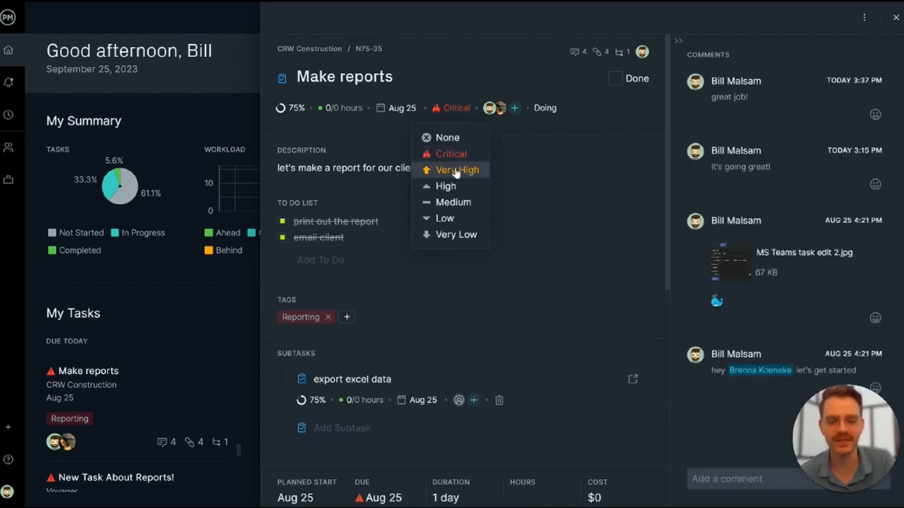
pyautogui.click(458, 170)
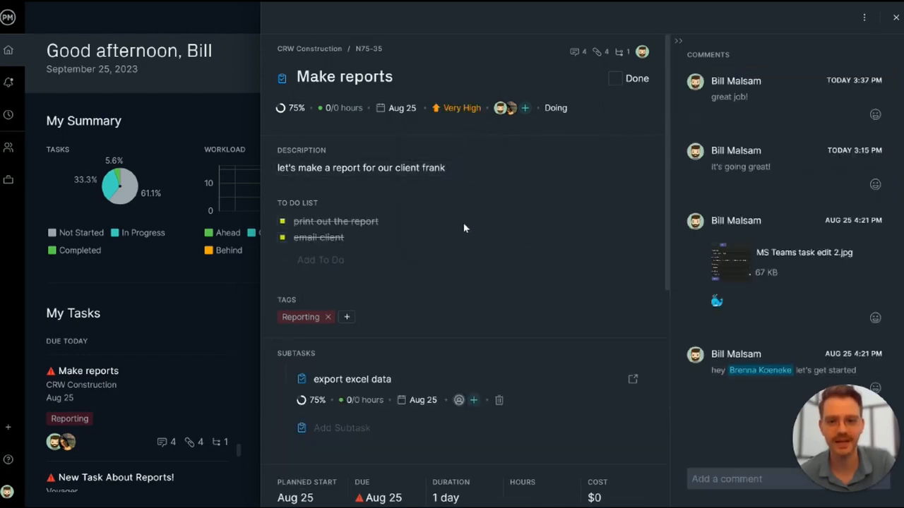
# Add a to-do item 'finalize with te' to the Make reports task
pyautogui.click(321, 259)
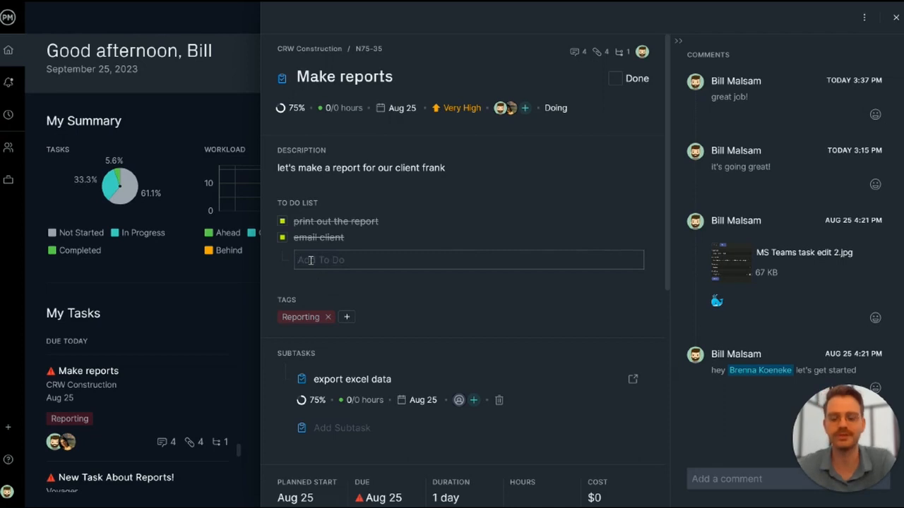
pyautogui.write('finalize with te')
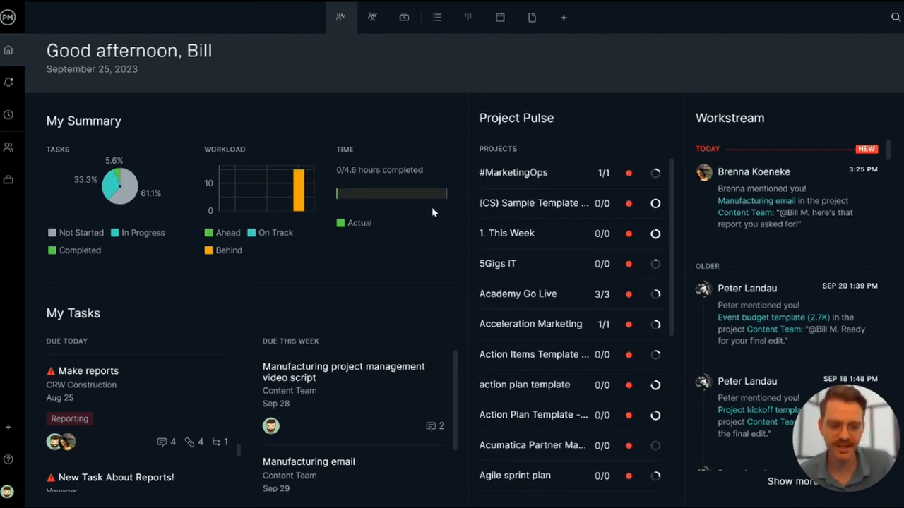
pyautogui.moveTo(351, 322)
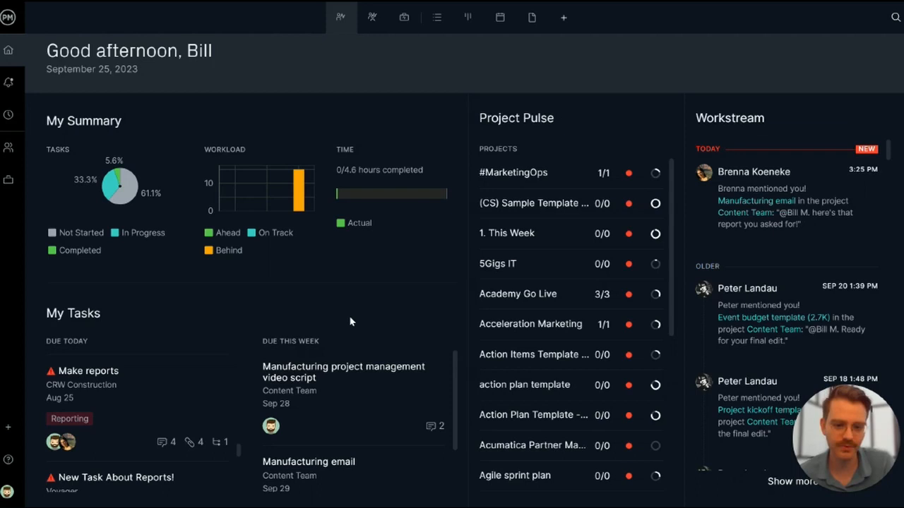
pyautogui.moveTo(306, 342)
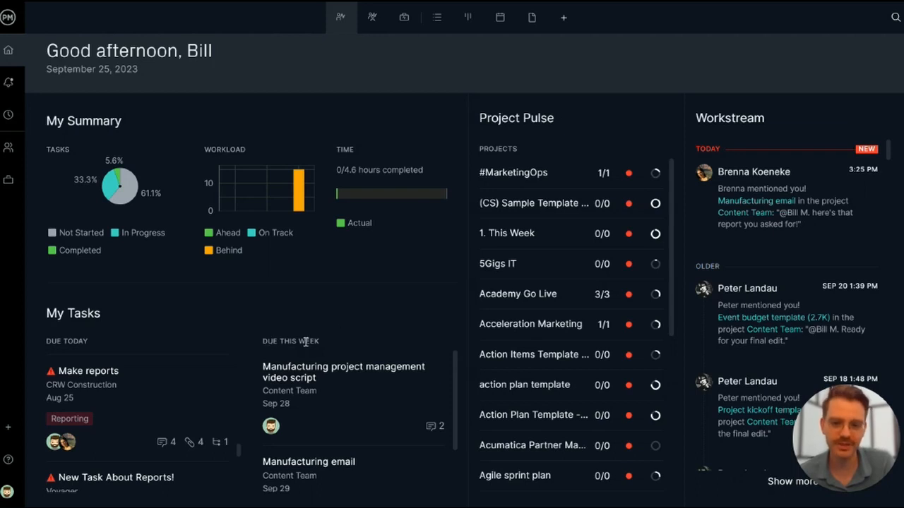
pyautogui.click(343, 373)
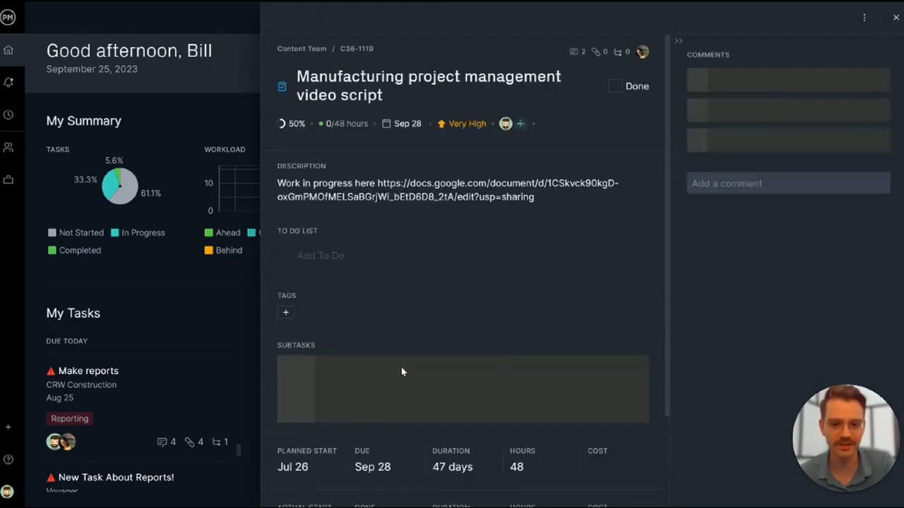
pyautogui.click(291, 123)
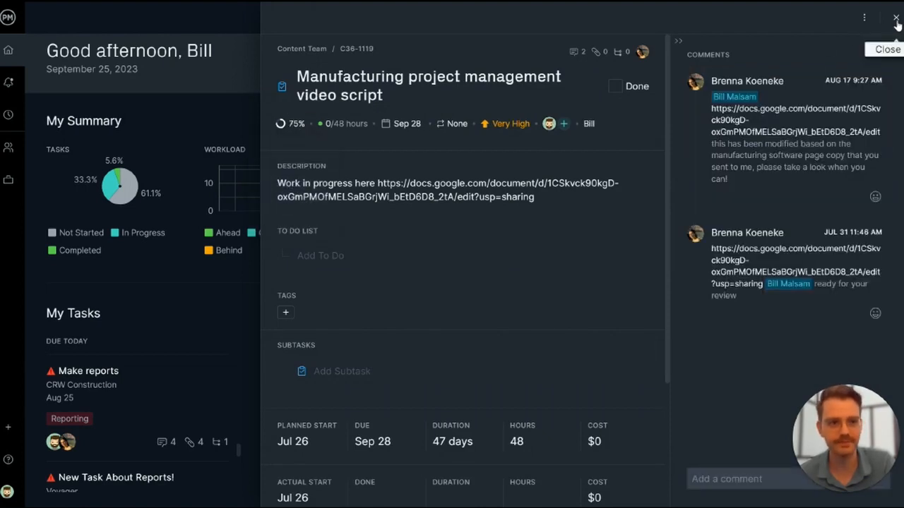
pyautogui.click(895, 17)
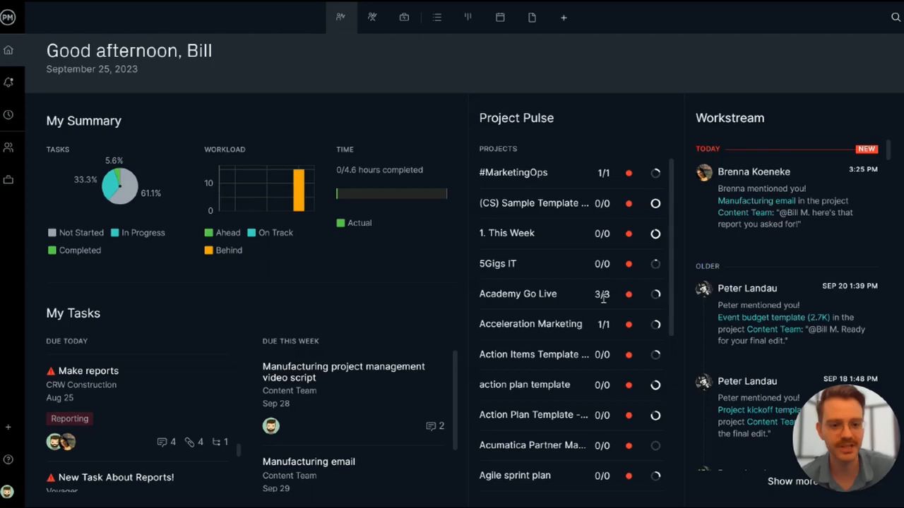
pyautogui.moveTo(601, 295)
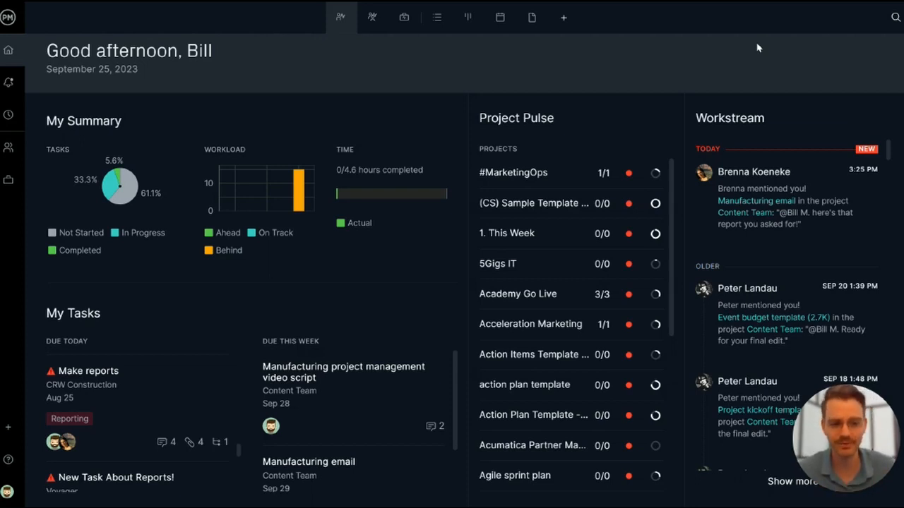
pyautogui.moveTo(340, 17)
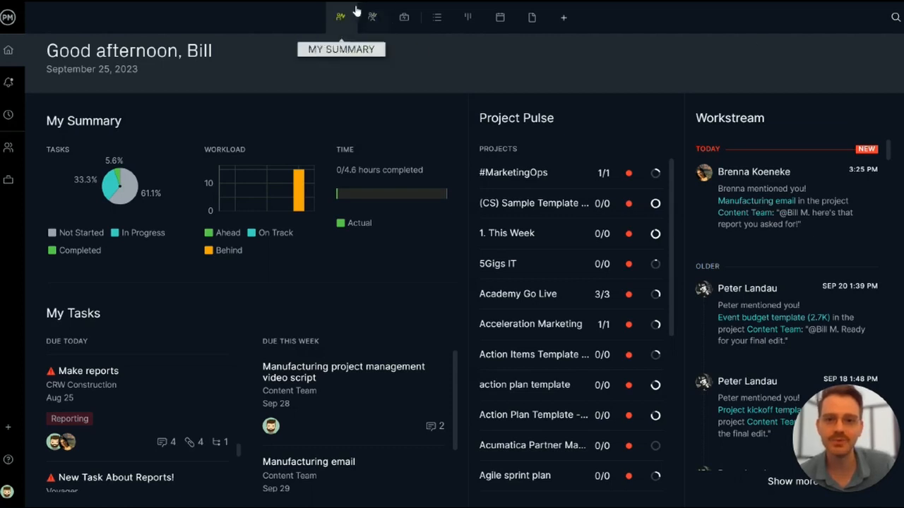
pyautogui.click(372, 17)
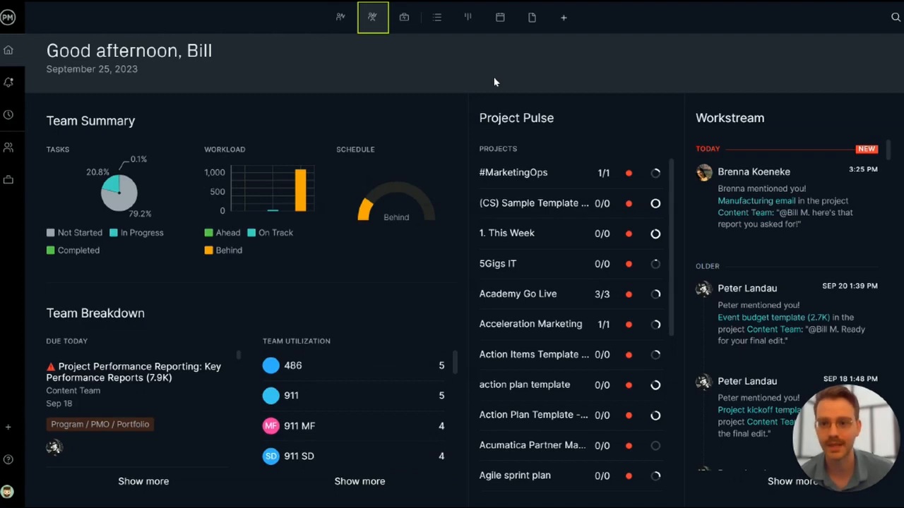
pyautogui.moveTo(191, 130)
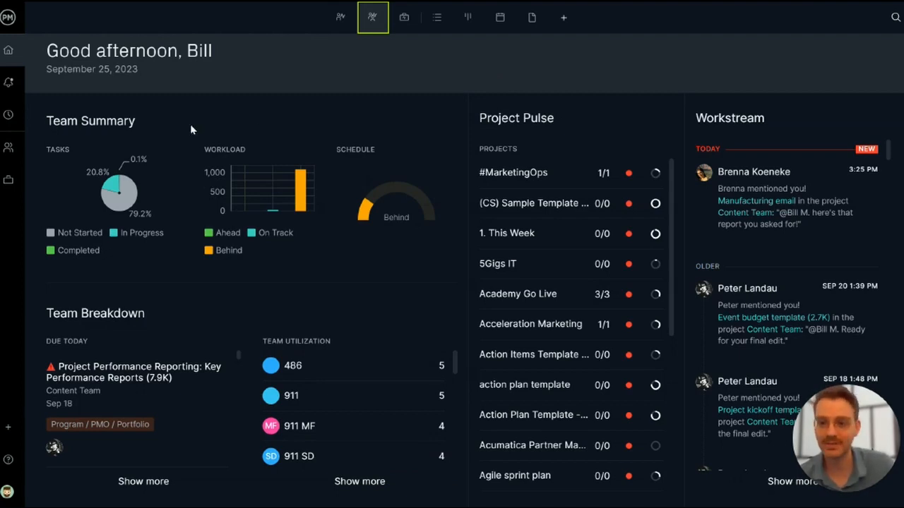
pyautogui.moveTo(140, 201)
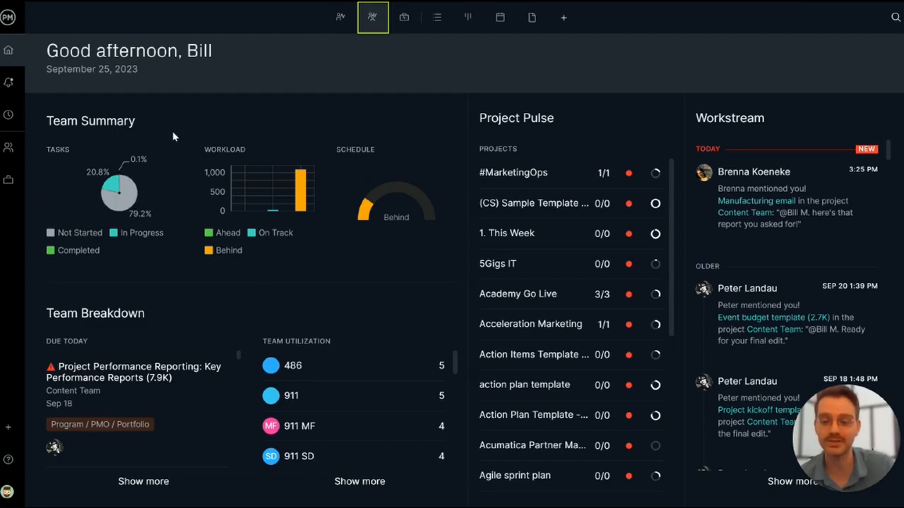
pyautogui.moveTo(407, 79)
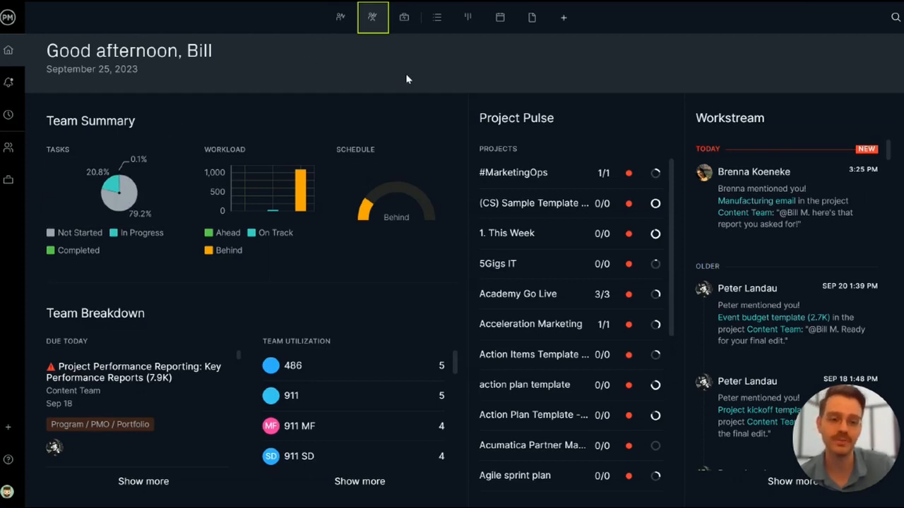
pyautogui.moveTo(412, 89)
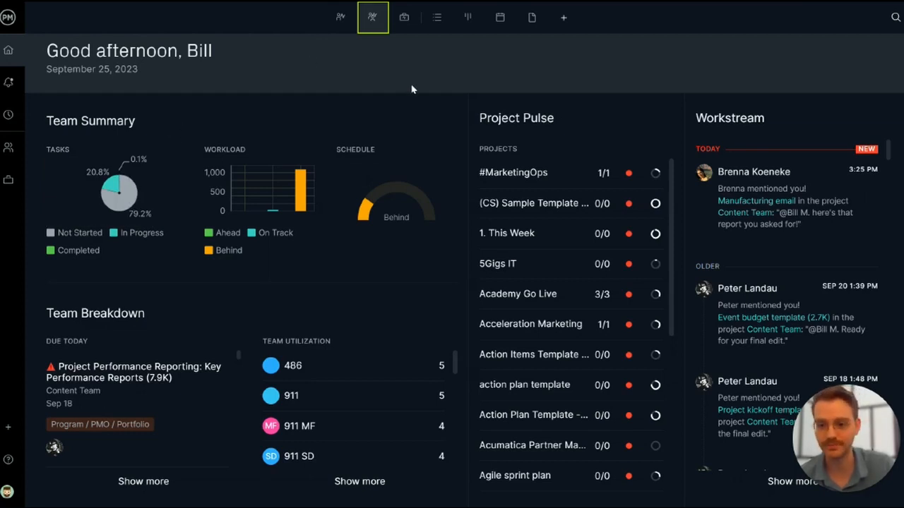
pyautogui.moveTo(249, 319)
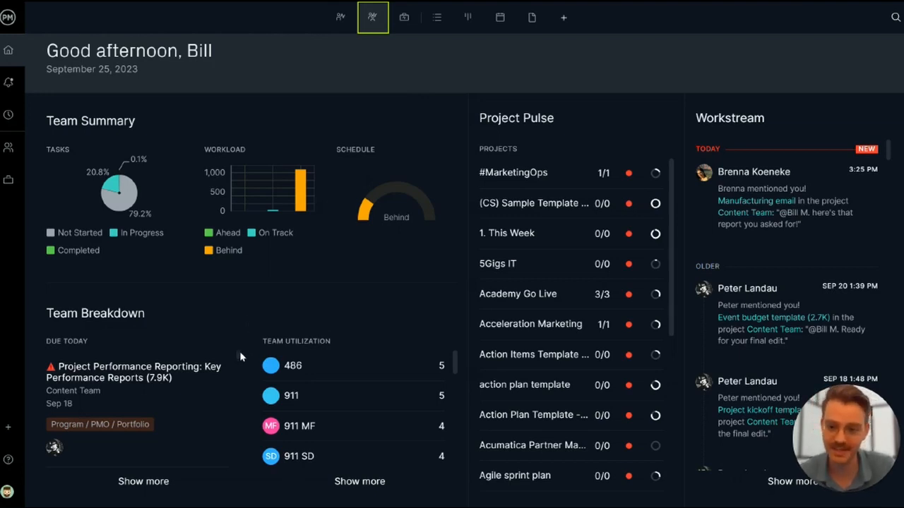
pyautogui.scroll(-3)
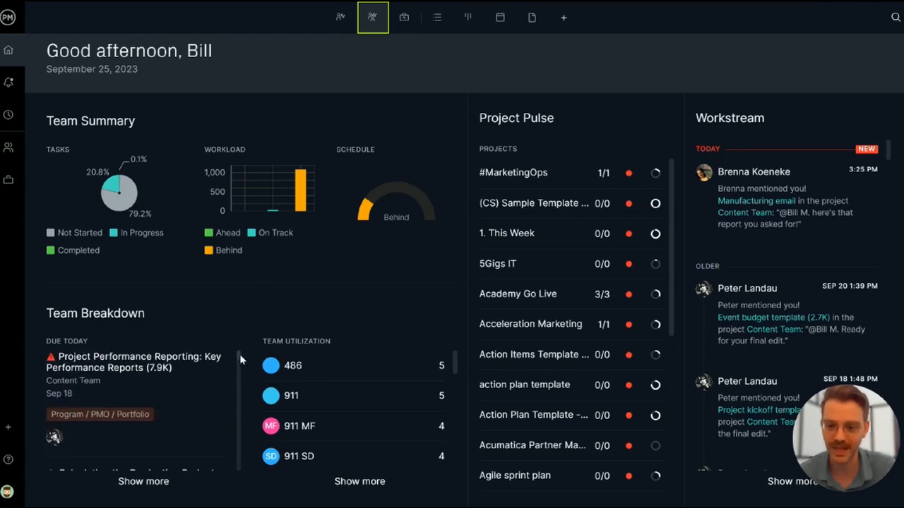
pyautogui.moveTo(322, 301)
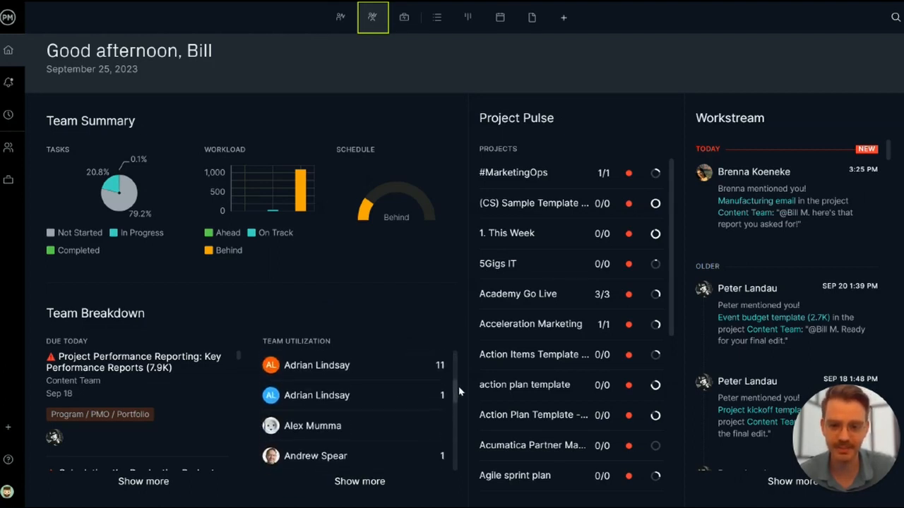
pyautogui.scroll(-3)
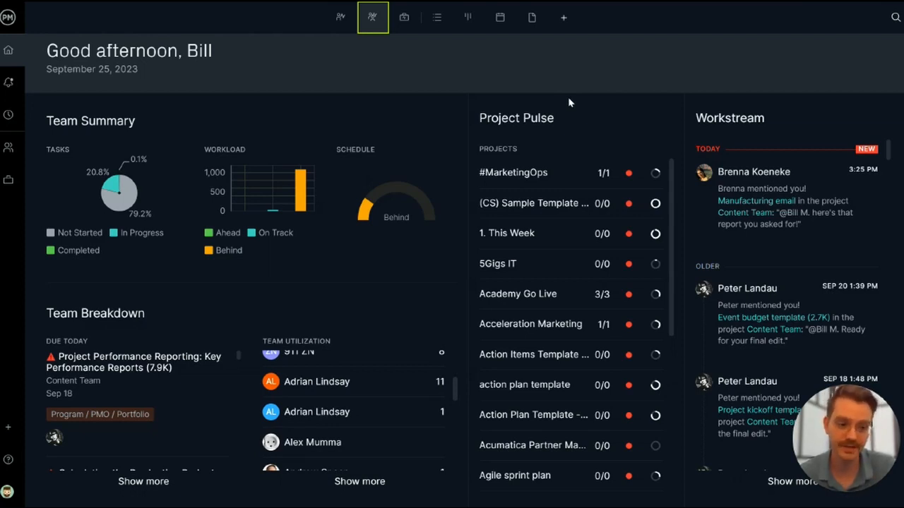
pyautogui.moveTo(403, 17)
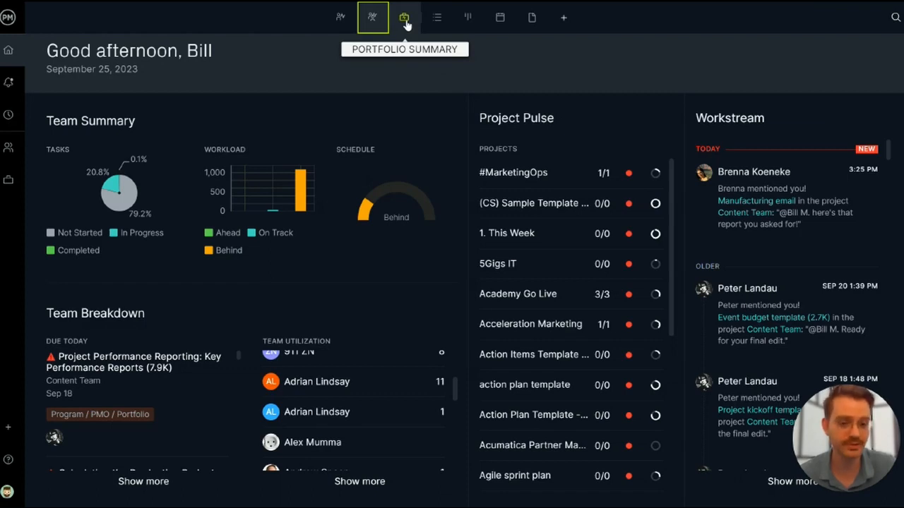
# Show the Portfolio Summary dashboard and review the Portfolio Breakdown list of project progress and costs
pyautogui.click(404, 17)
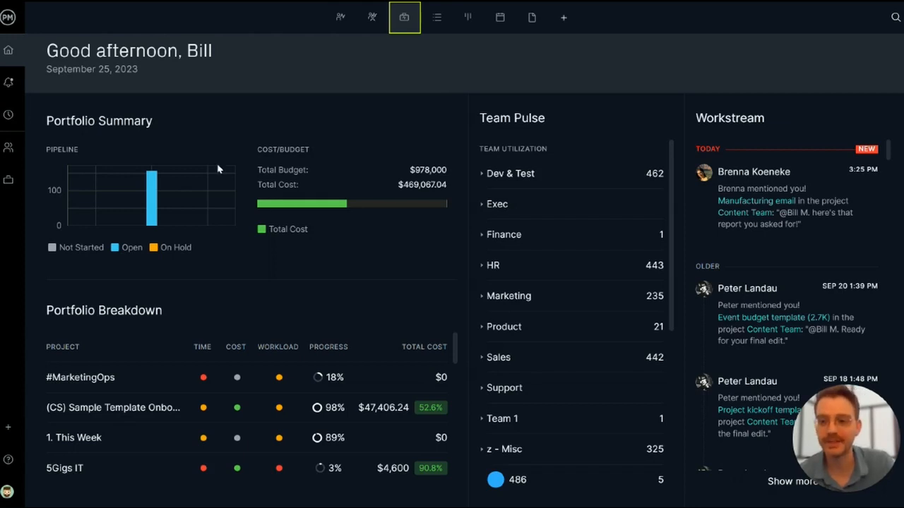
pyautogui.moveTo(224, 153)
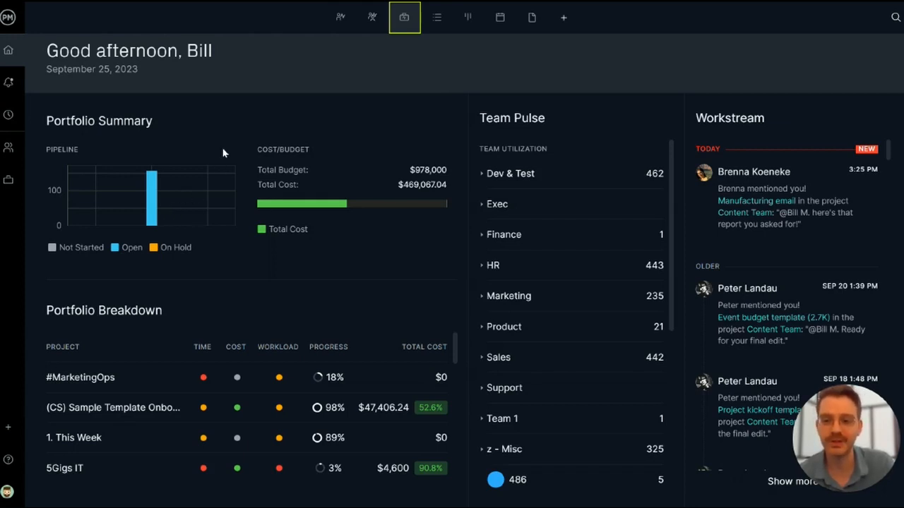
pyautogui.moveTo(284, 149)
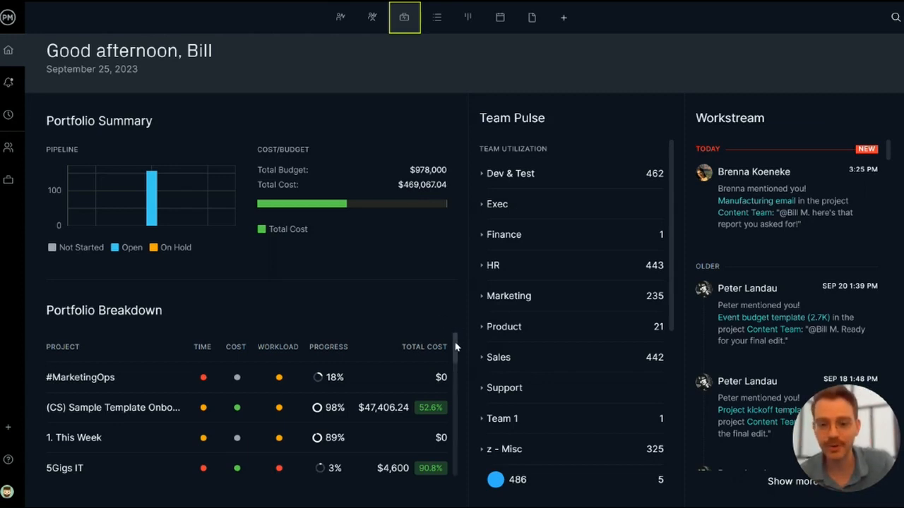
pyautogui.scroll(-3)
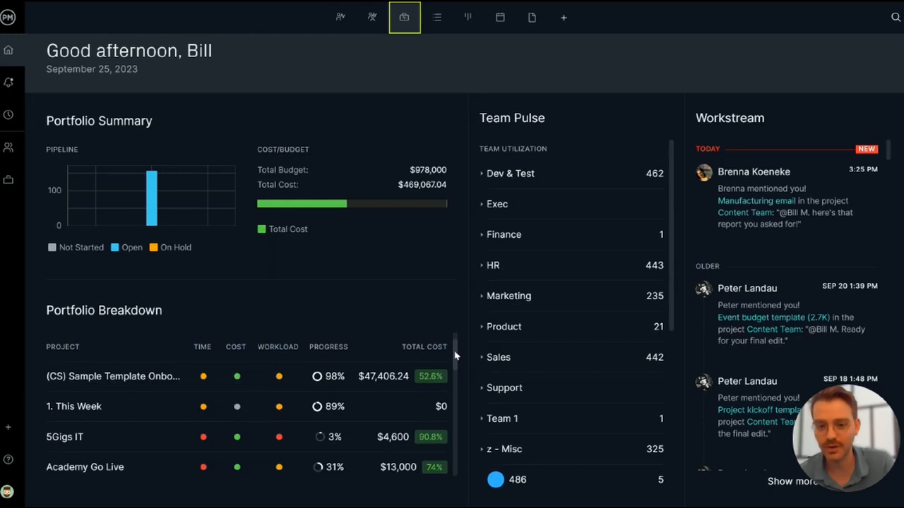
pyautogui.scroll(-3)
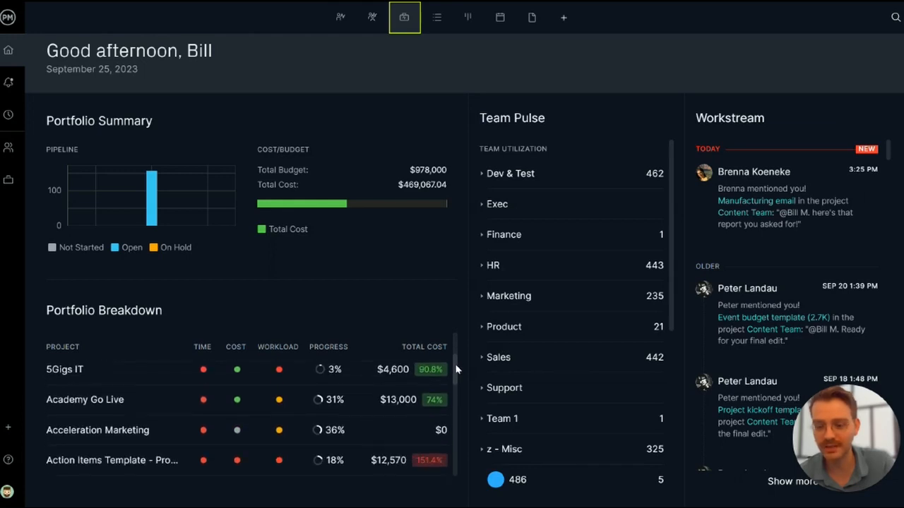
pyautogui.scroll(-3)
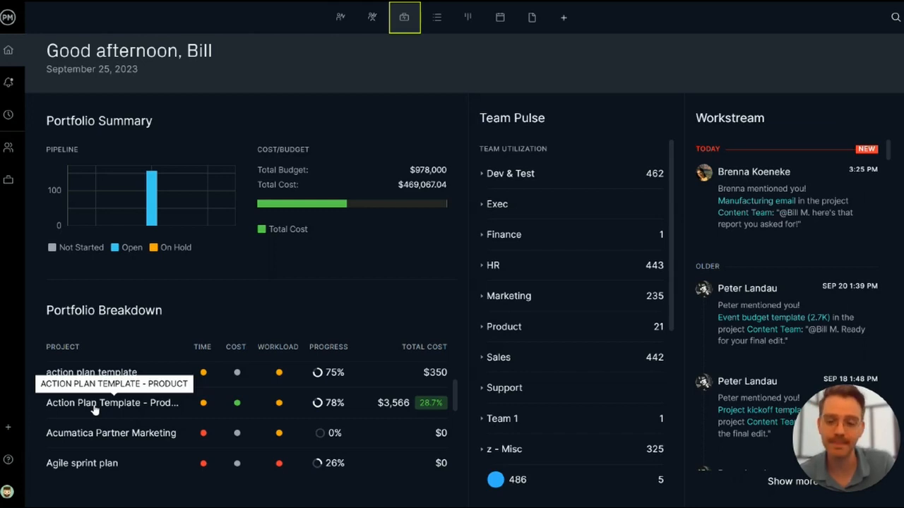
pyautogui.moveTo(642, 166)
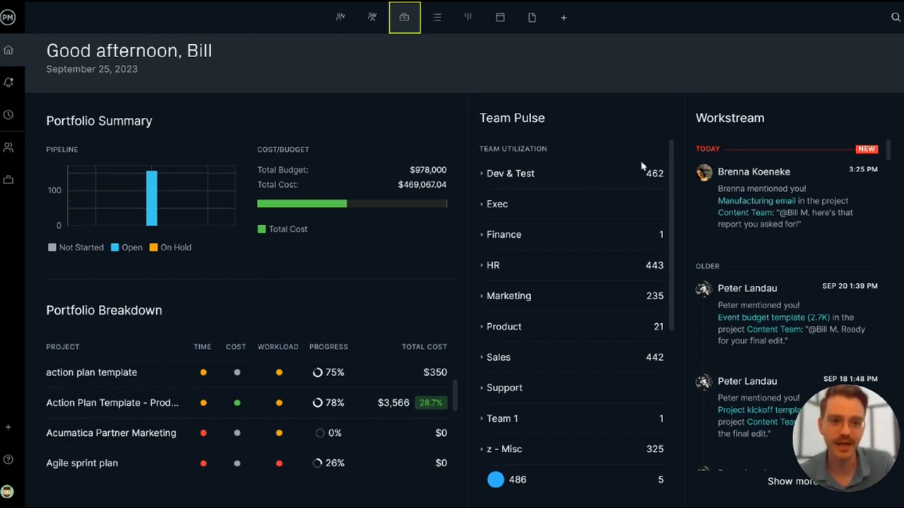
pyautogui.scroll(-3)
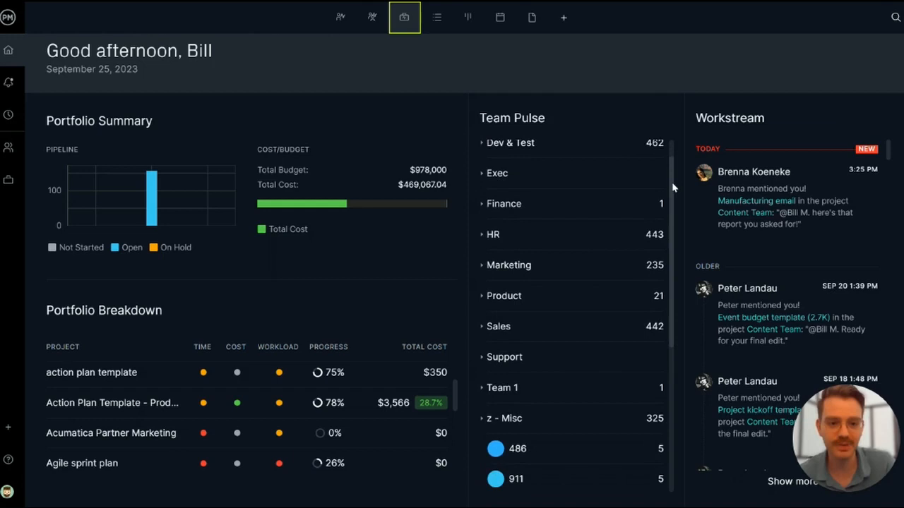
pyautogui.click(509, 266)
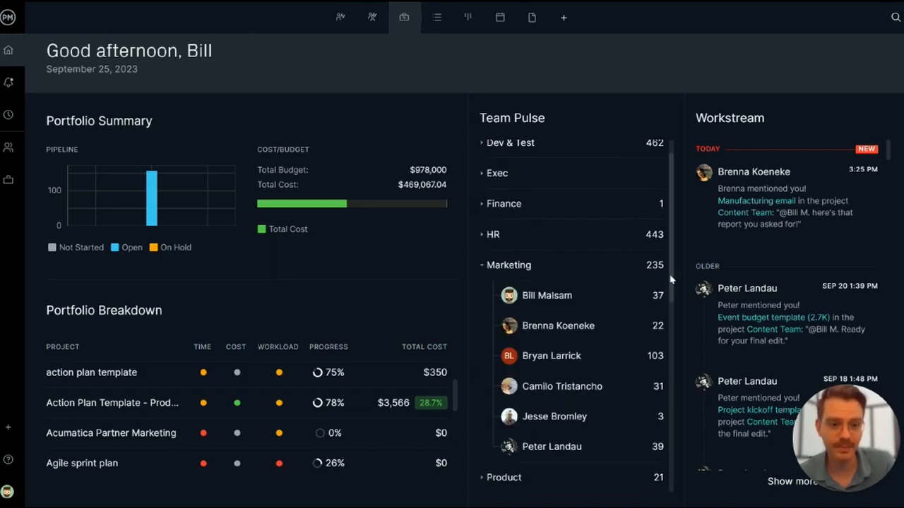
pyautogui.moveTo(657, 356)
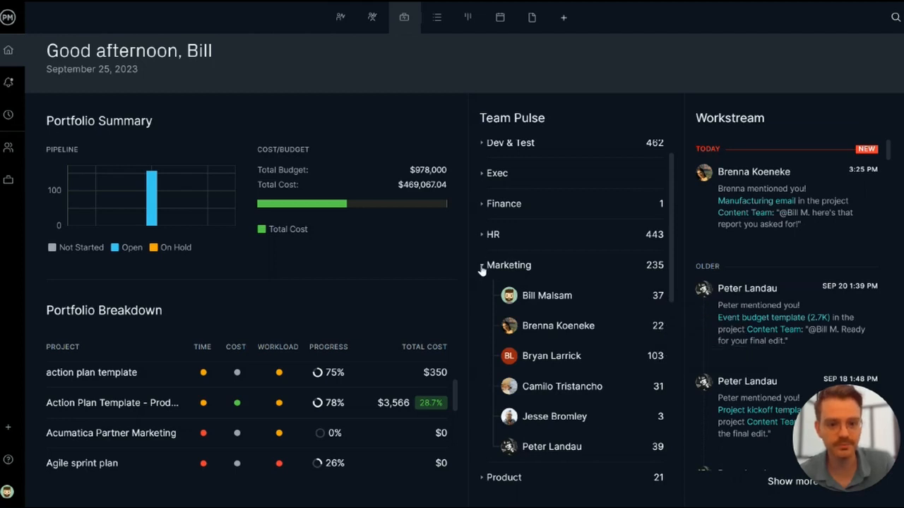
pyautogui.click(480, 266)
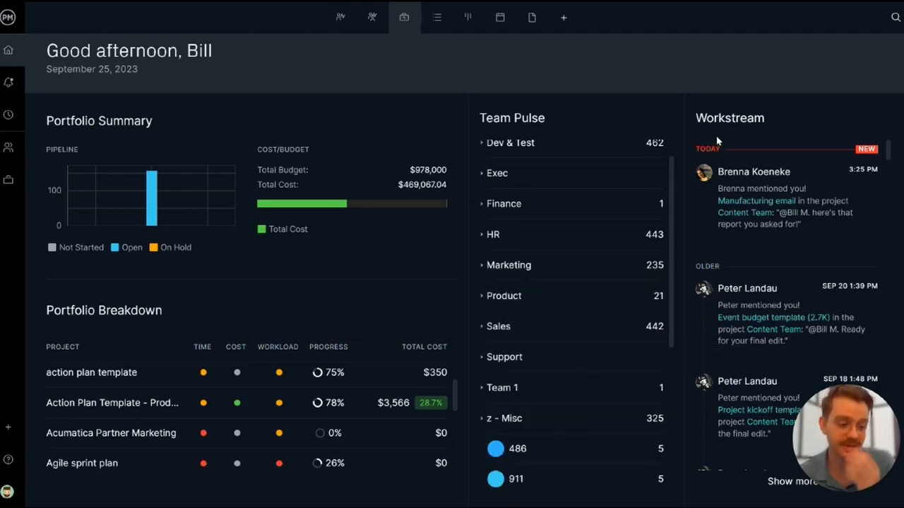